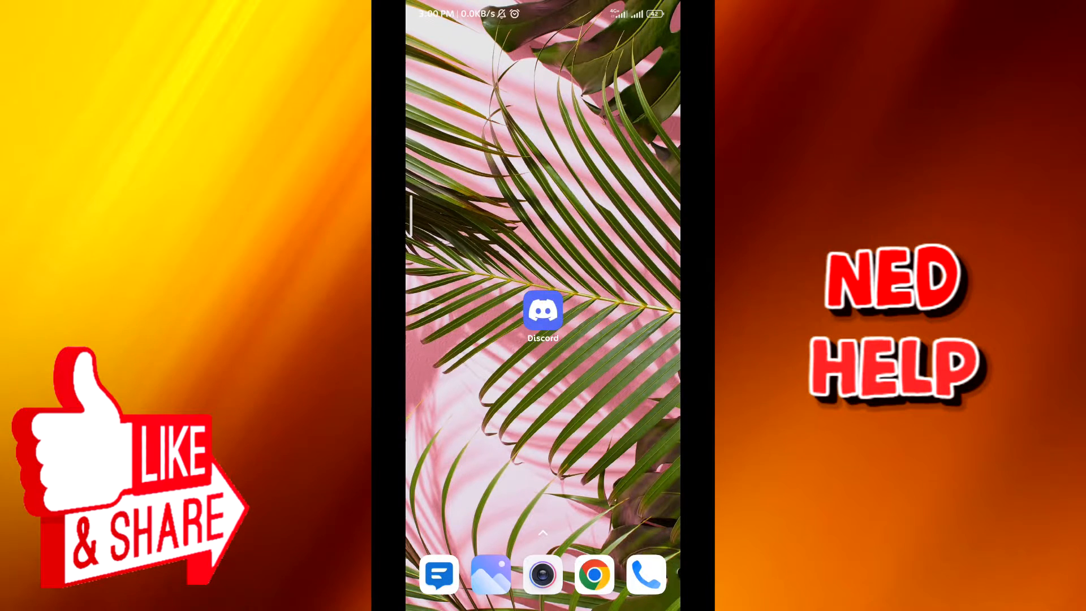
- Launch Discord, see it stuck on Connecting, then return to the home screen
left_click(542, 310)
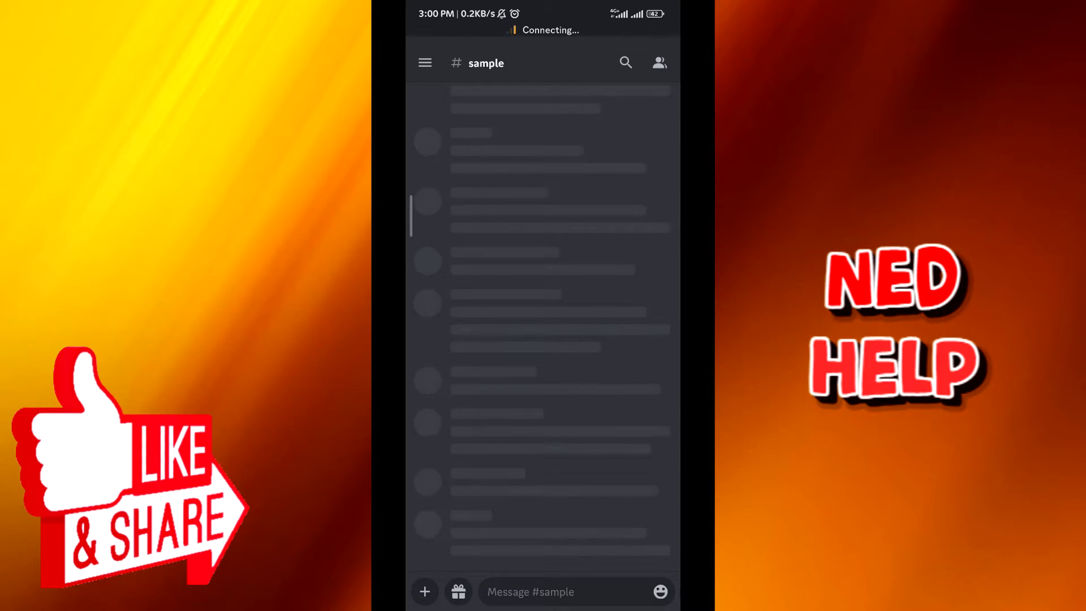
key("HOME")
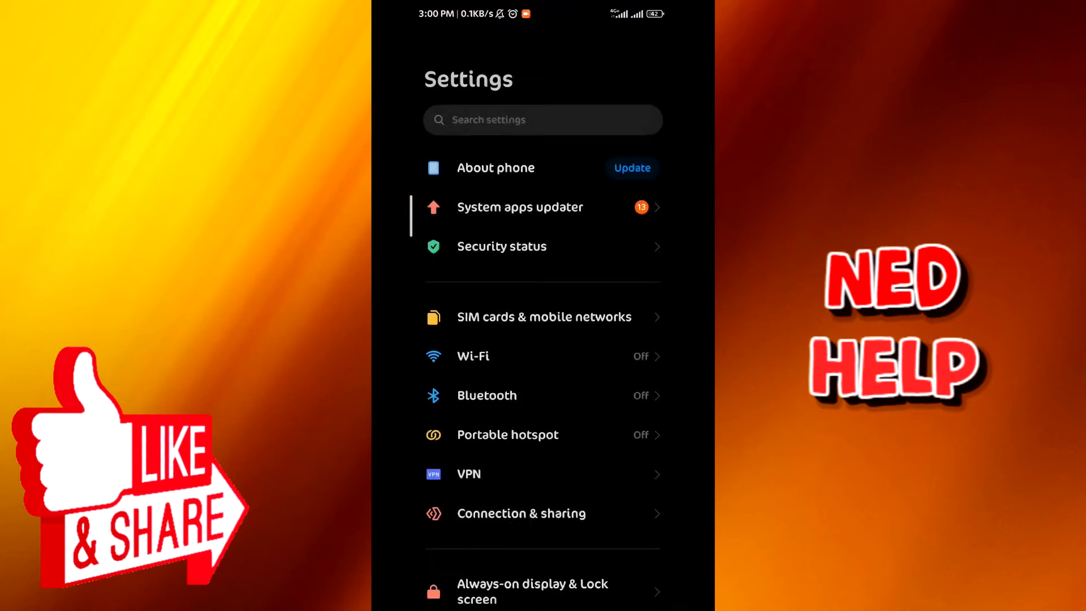
- Search Settings for 'data usa' and reach the SIM 1 data usage page listing Discord
left_click(542, 120)
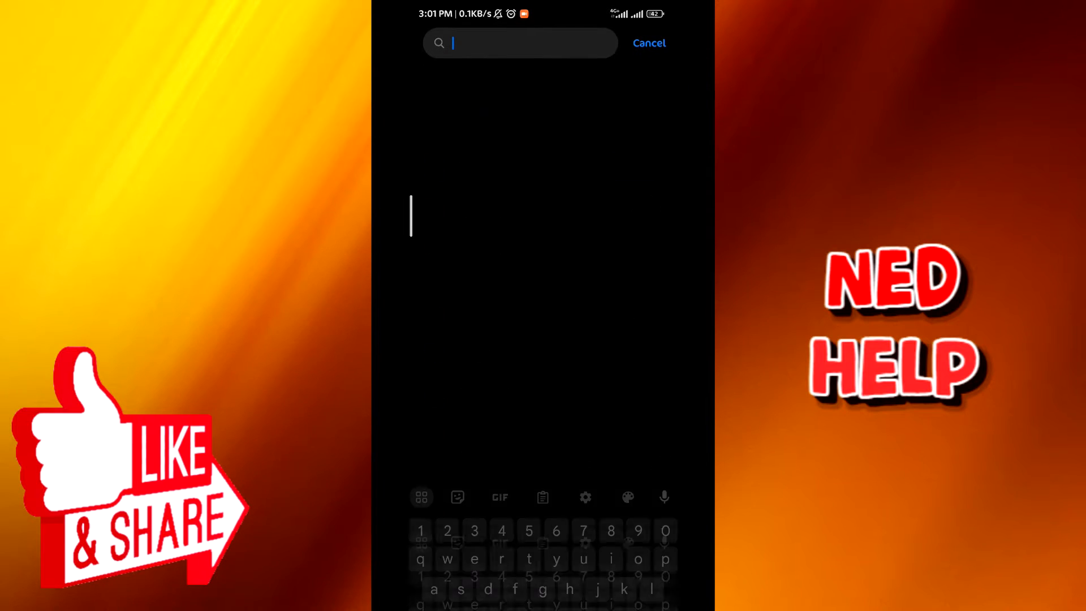
type("data usage")
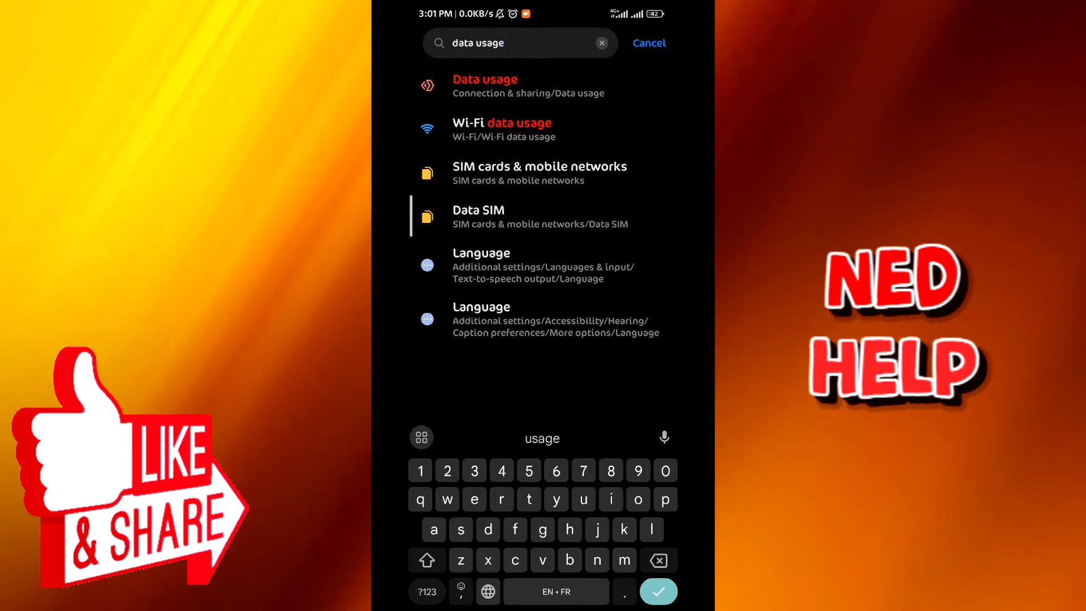
left_click(486, 85)
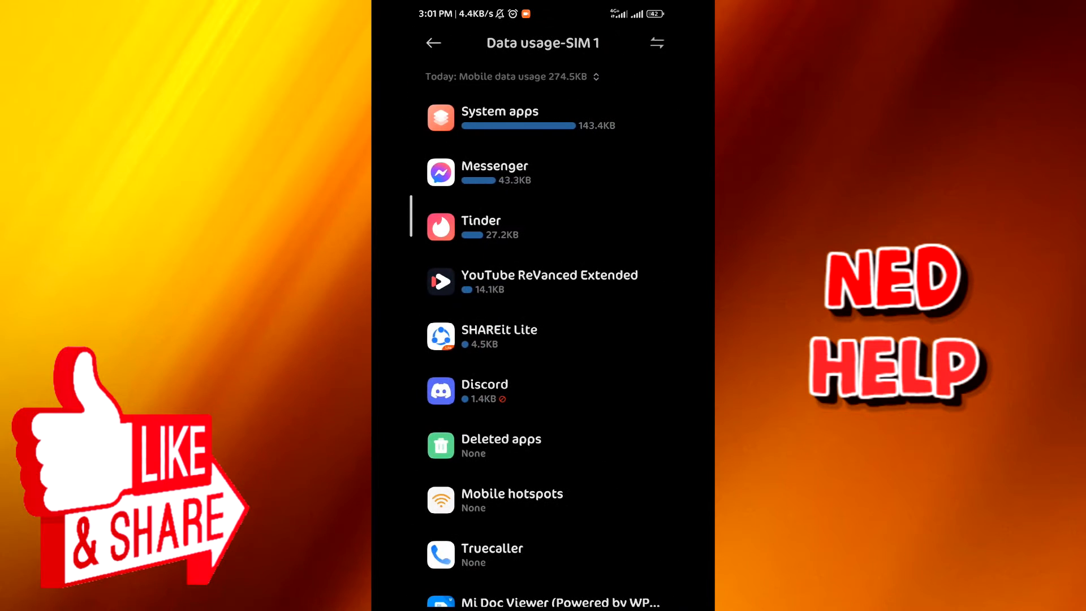